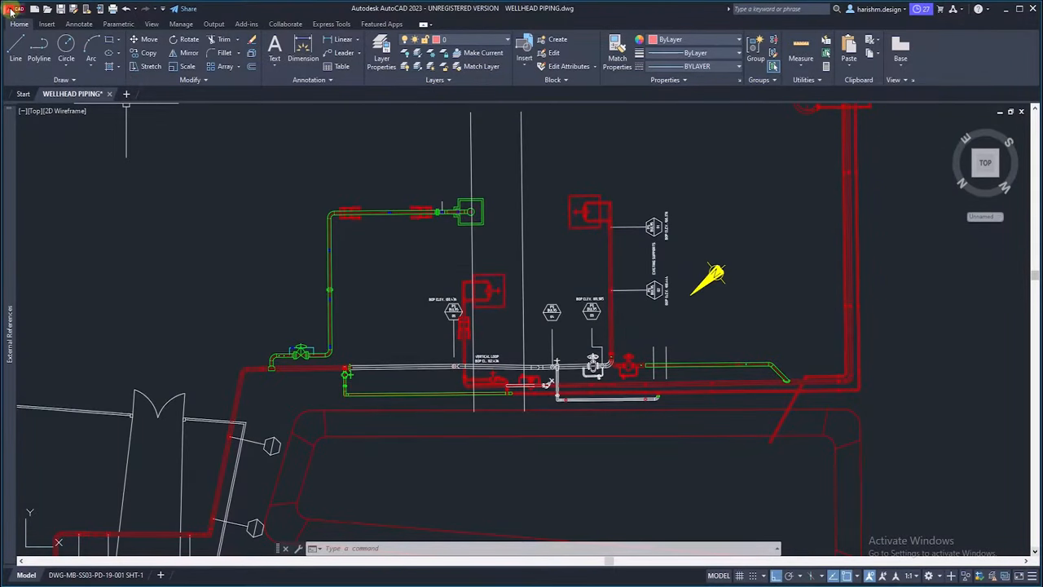
Raise the crosshair size from 10 to 59 and try it in the drawing
left_click(115, 332)
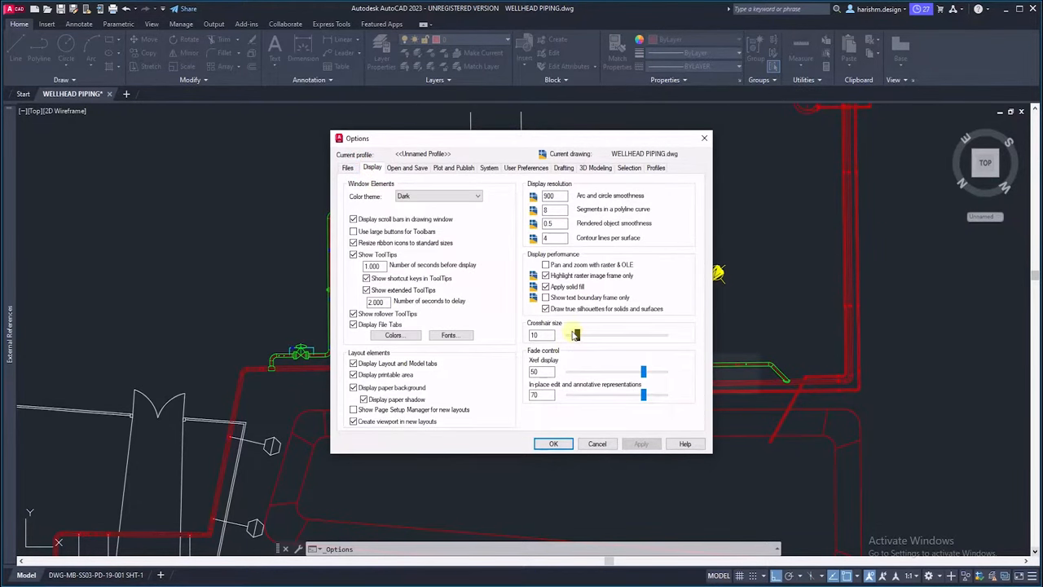
left_click_drag(574, 335, 621, 335)
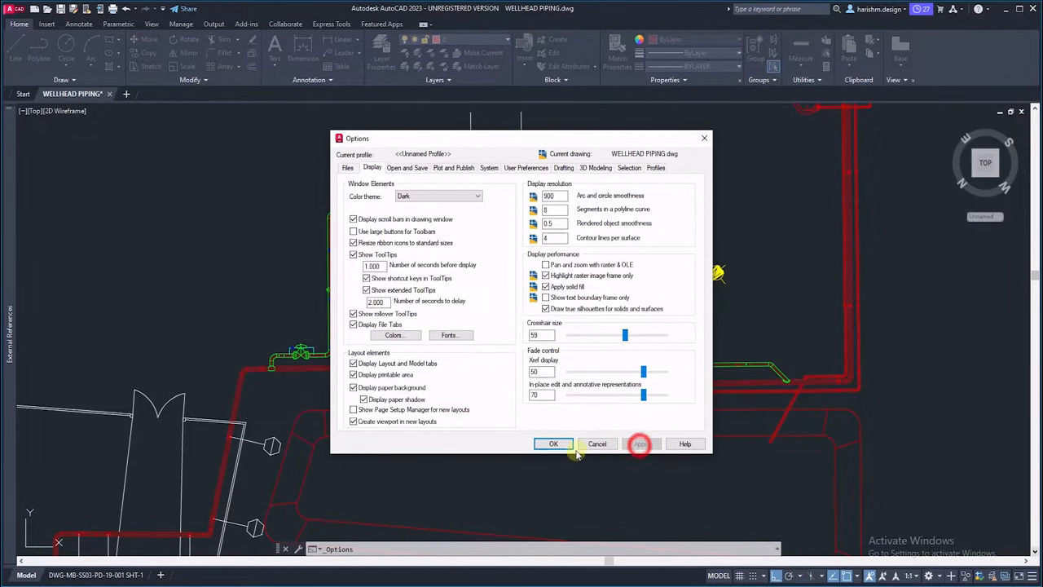
left_click(554, 443)
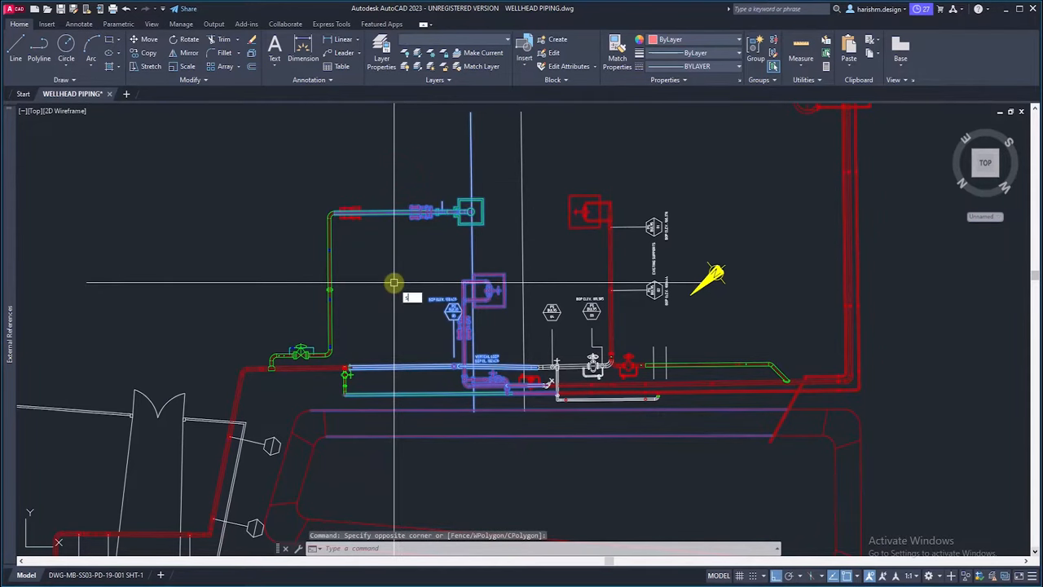
left_click(393, 283)
type("OP")
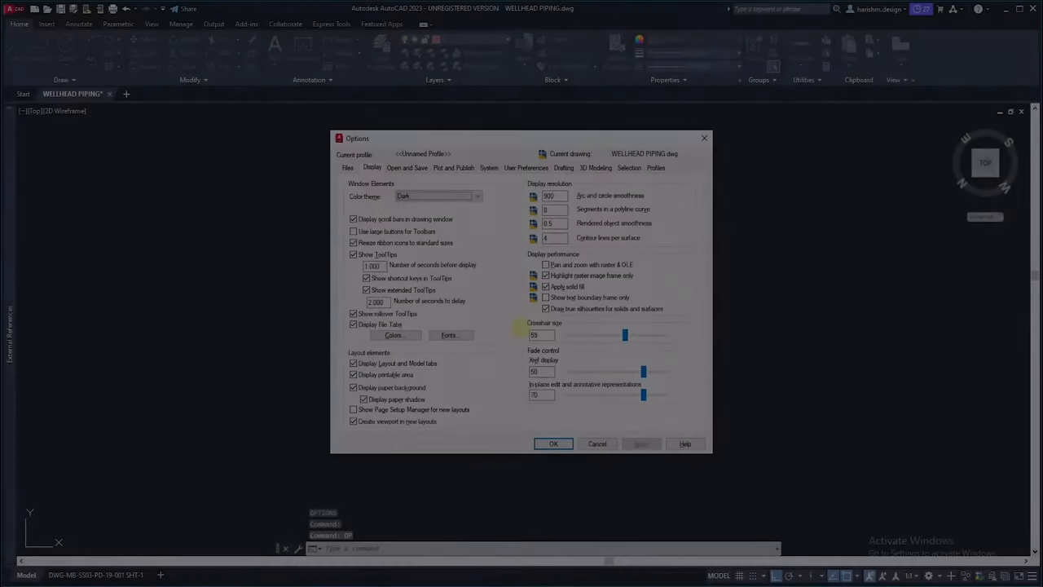
Enlarge the AutoSnap marker, then settle it at a mid size and apply
left_click(564, 168)
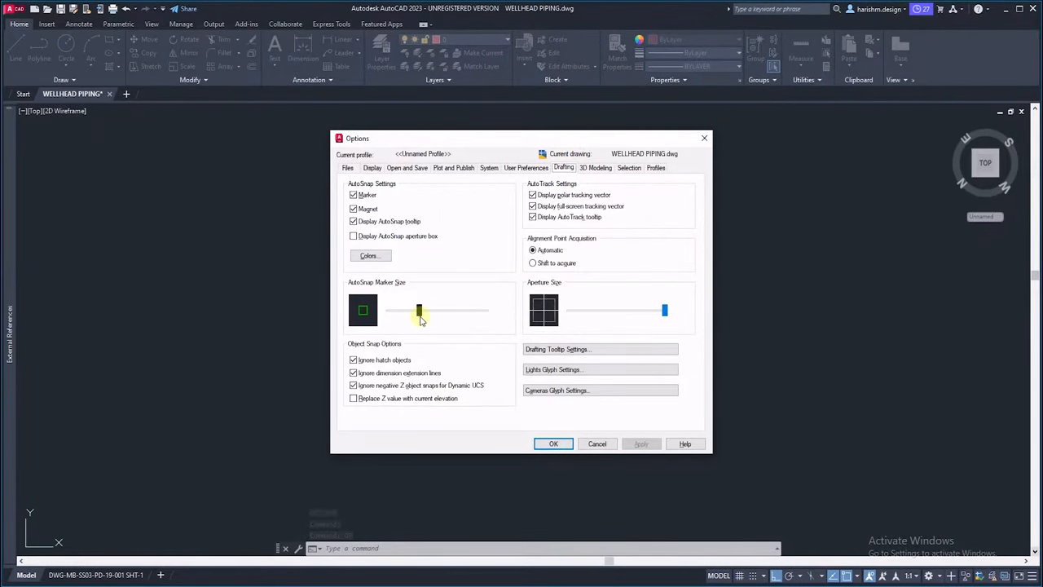
left_click_drag(418, 310, 447, 316)
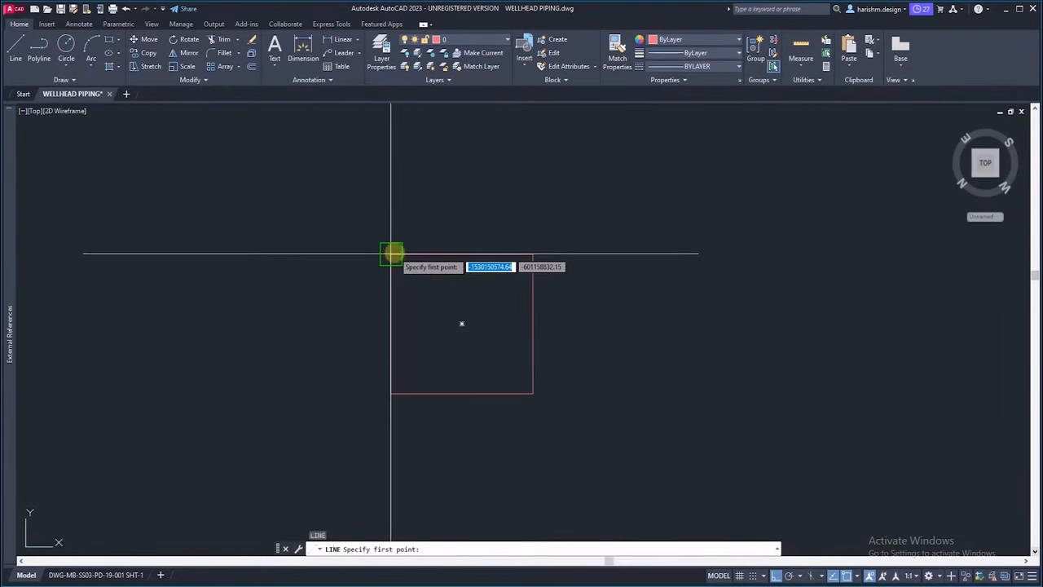
mouse_move(526, 392)
type("OP")
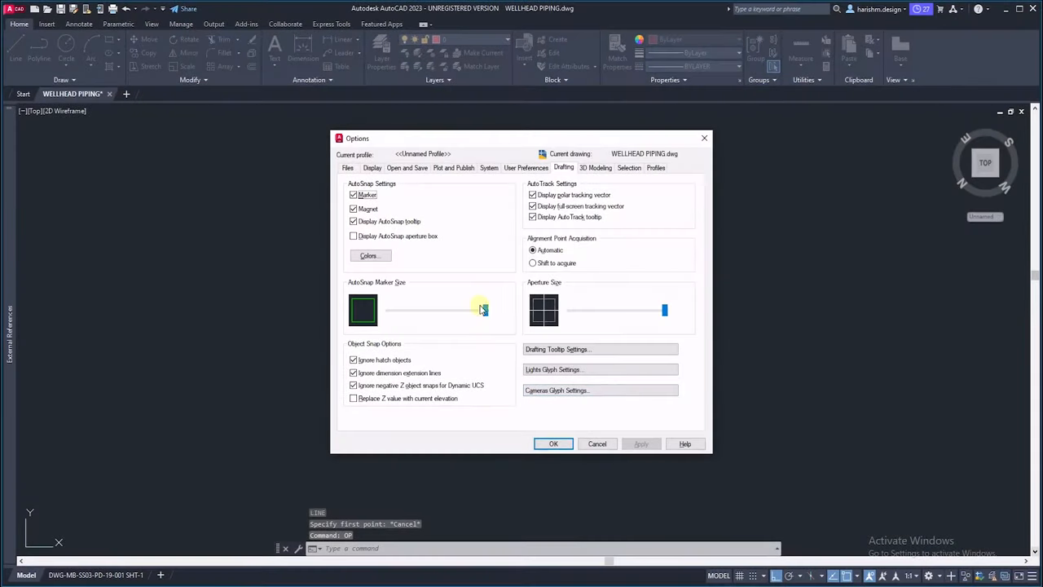
left_click_drag(481, 309, 420, 309)
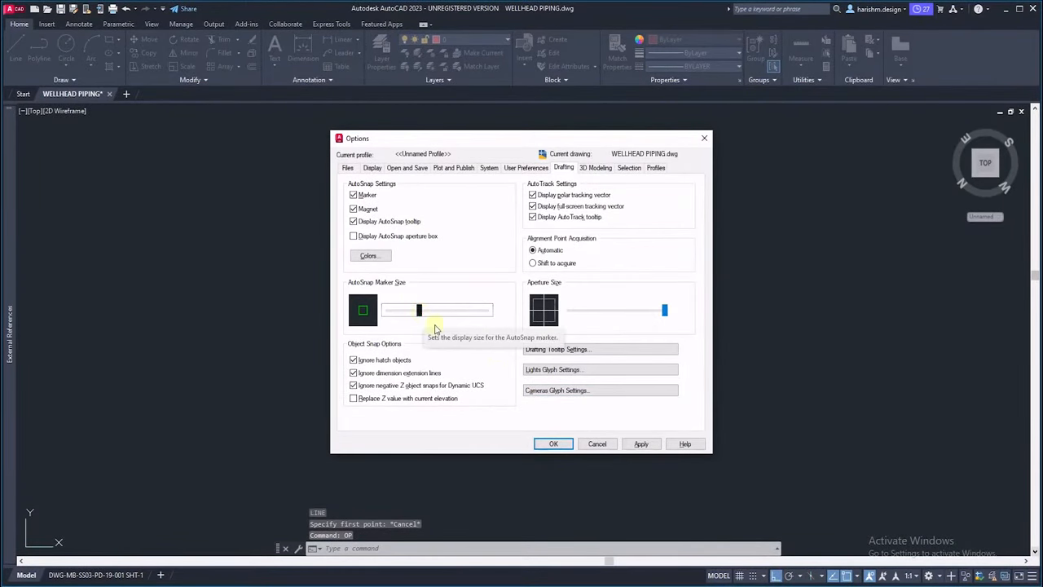
left_click(554, 444)
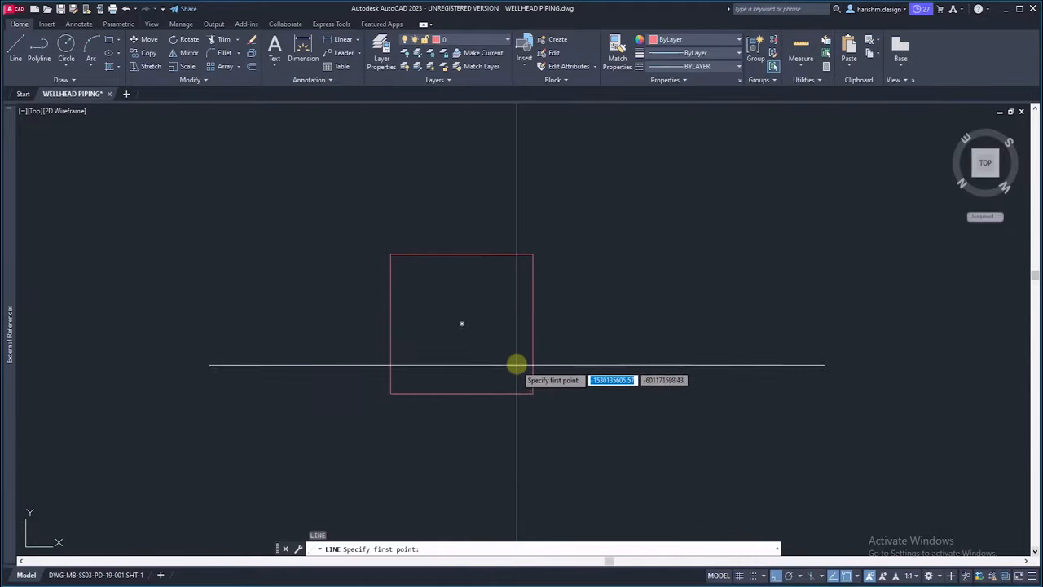
mouse_move(436, 279)
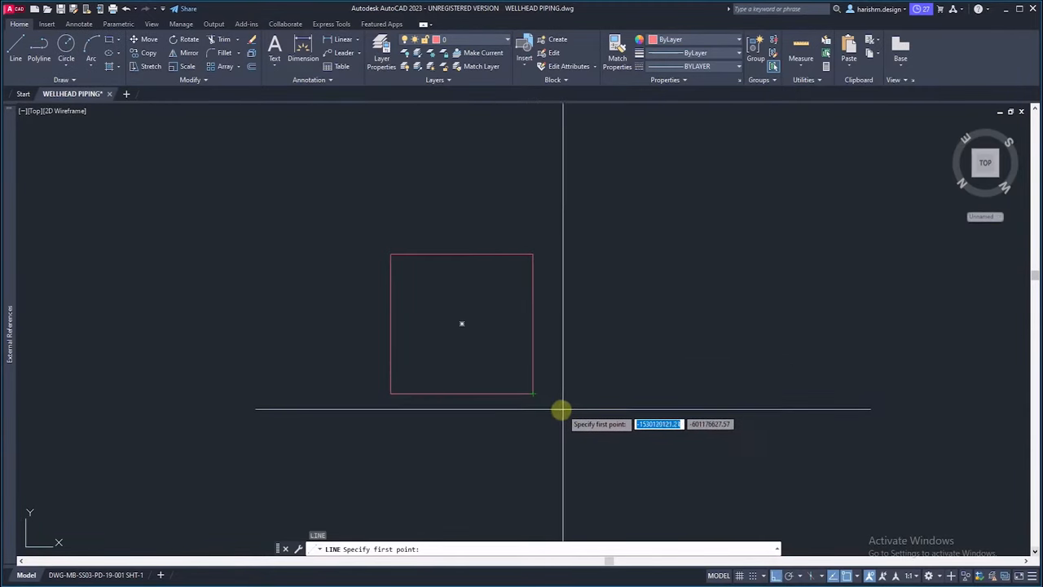
mouse_move(533, 253)
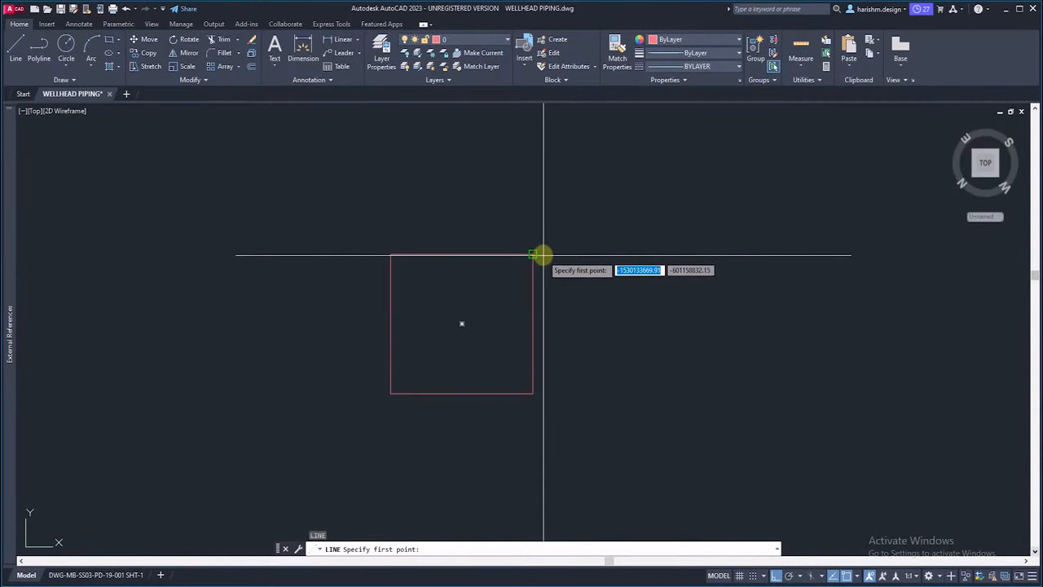
mouse_move(545, 322)
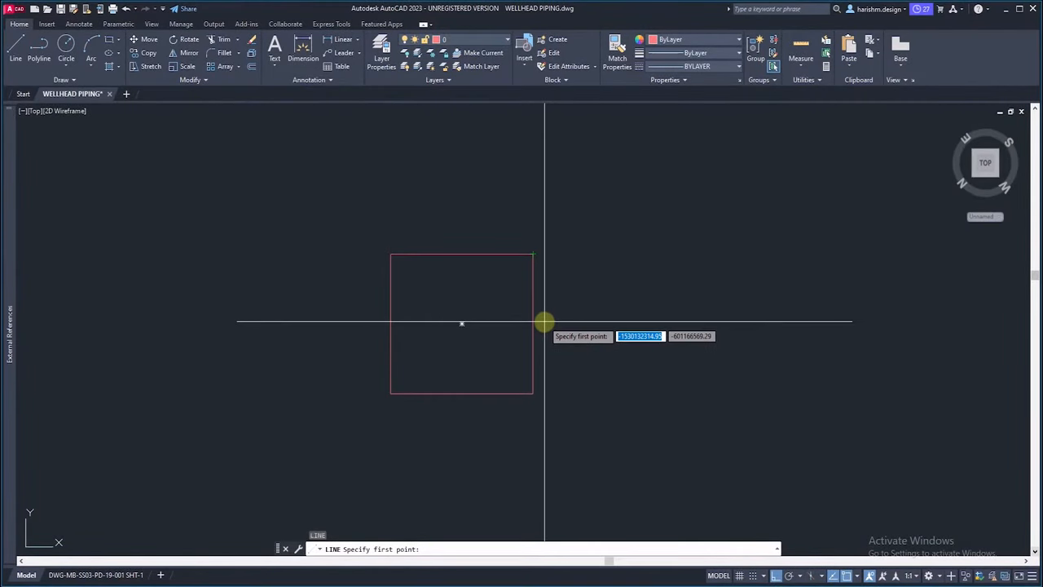
mouse_move(534, 396)
type("OP")
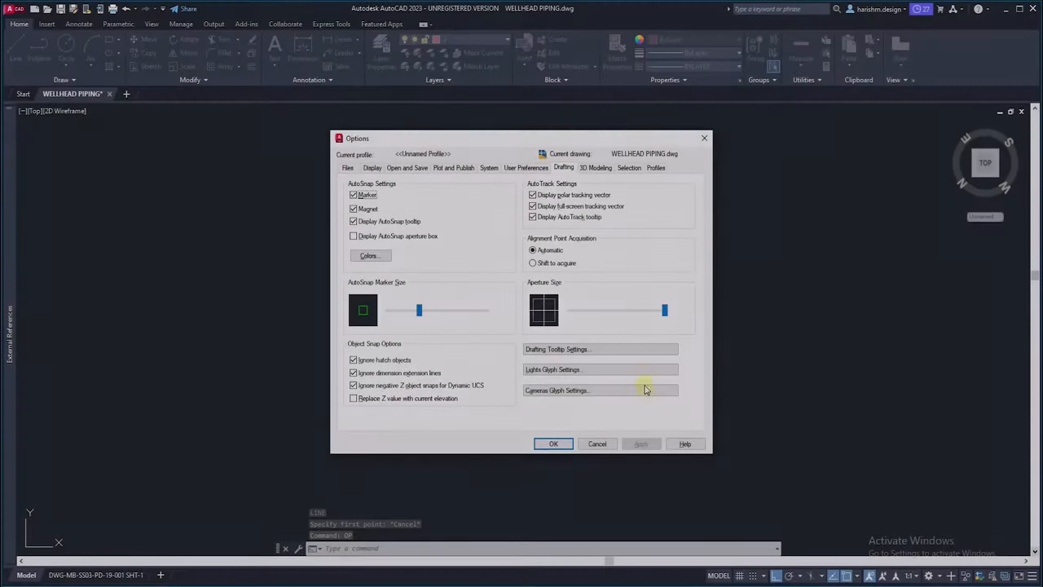
Push the pickbox size to maximum to test it, then reduce it to about half
left_click(628, 168)
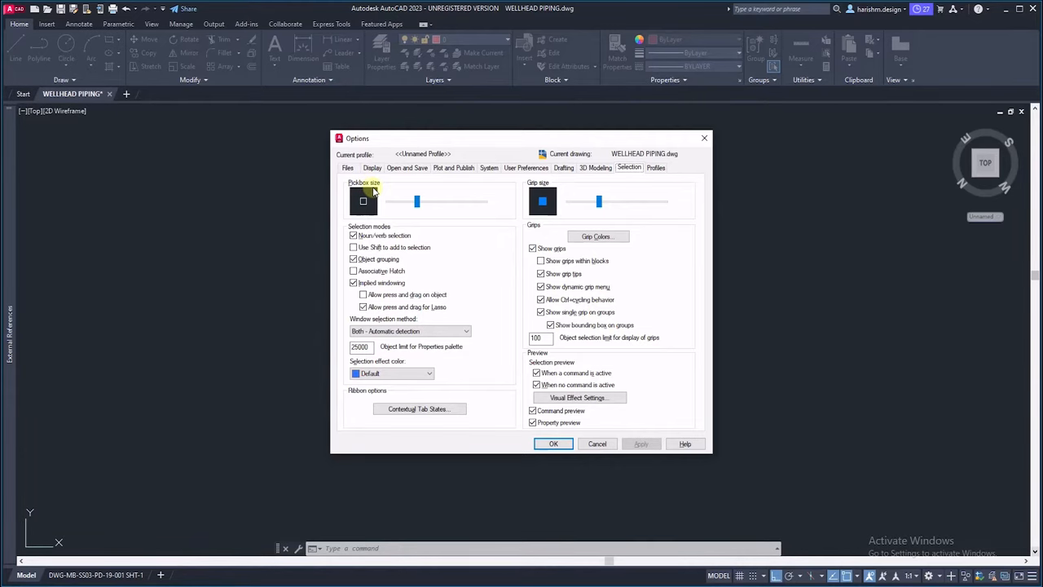
left_click_drag(418, 202, 396, 201)
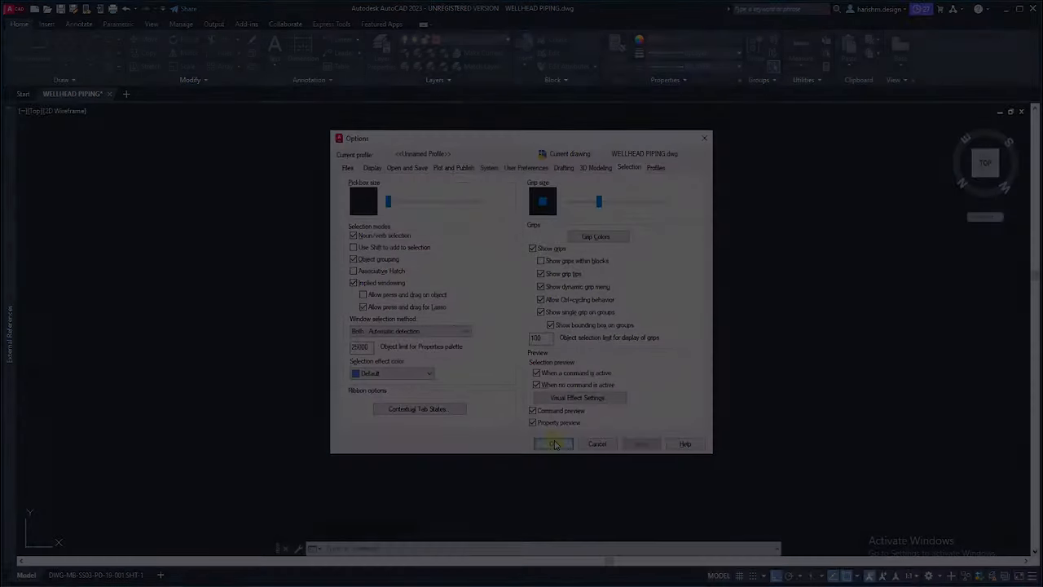
left_click(553, 444)
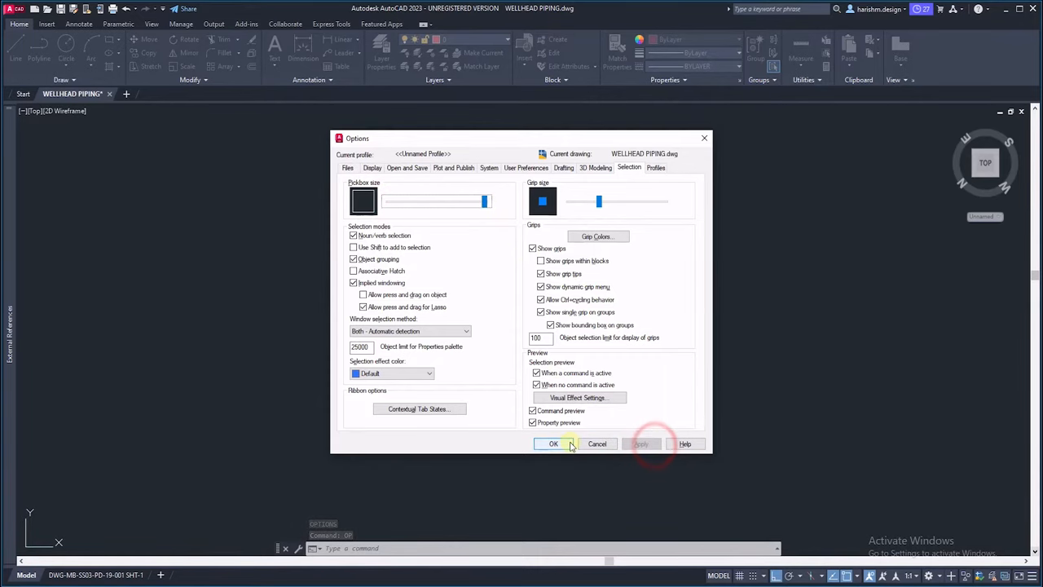
left_click(554, 444)
type("OP")
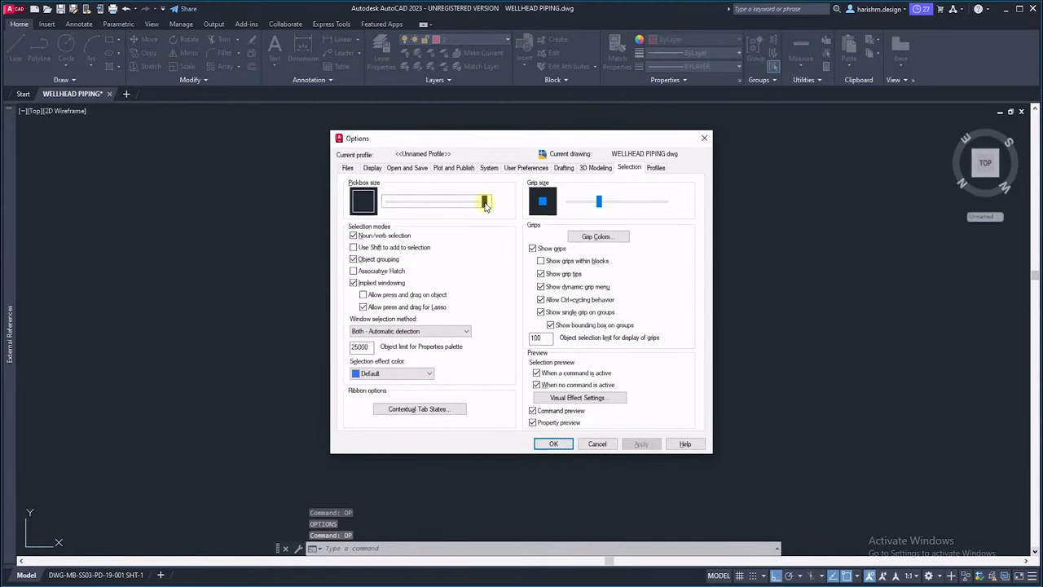
left_click_drag(485, 201, 417, 202)
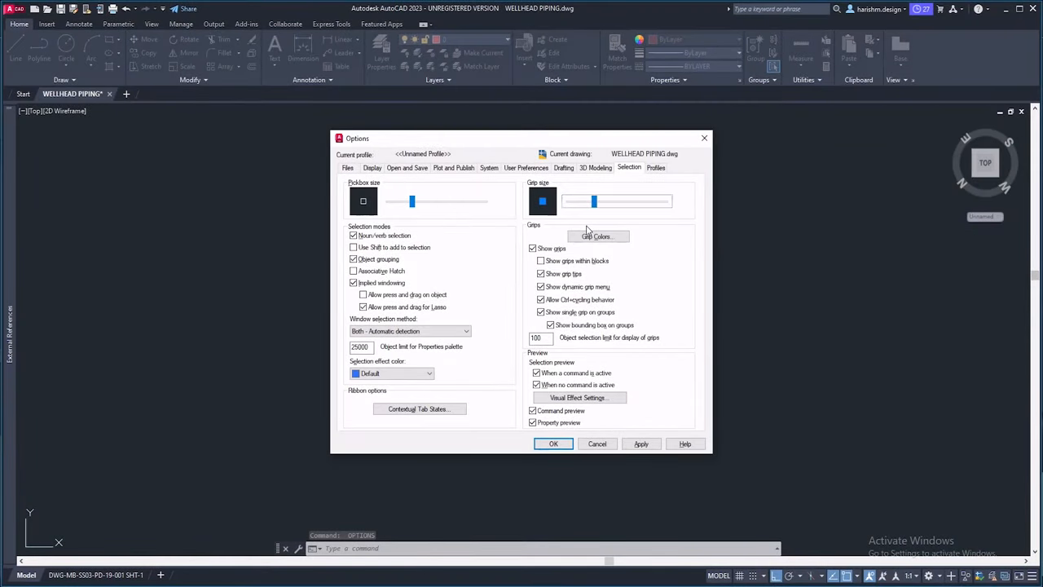
mouse_move(456, 220)
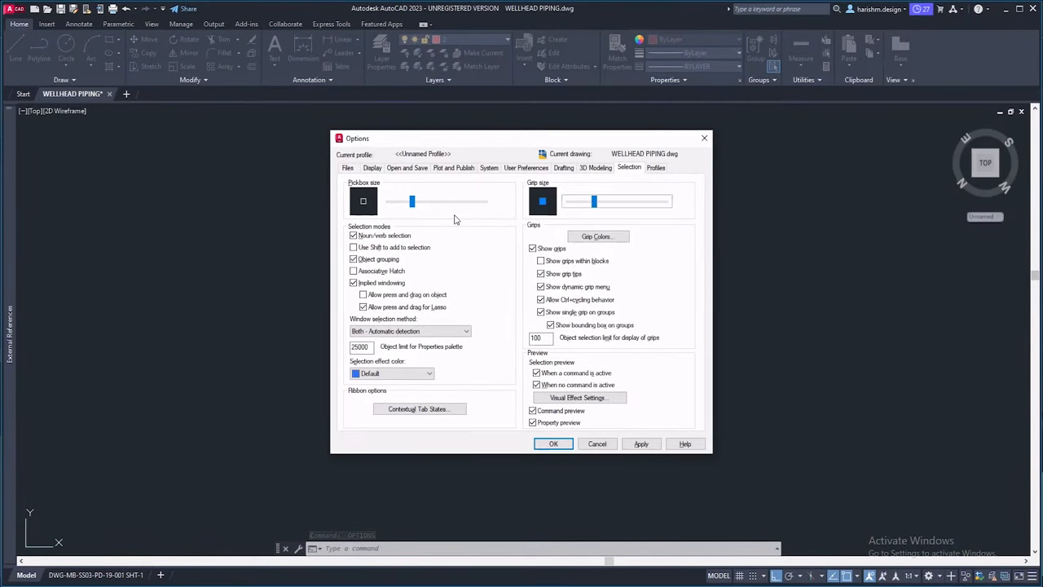
mouse_move(483, 224)
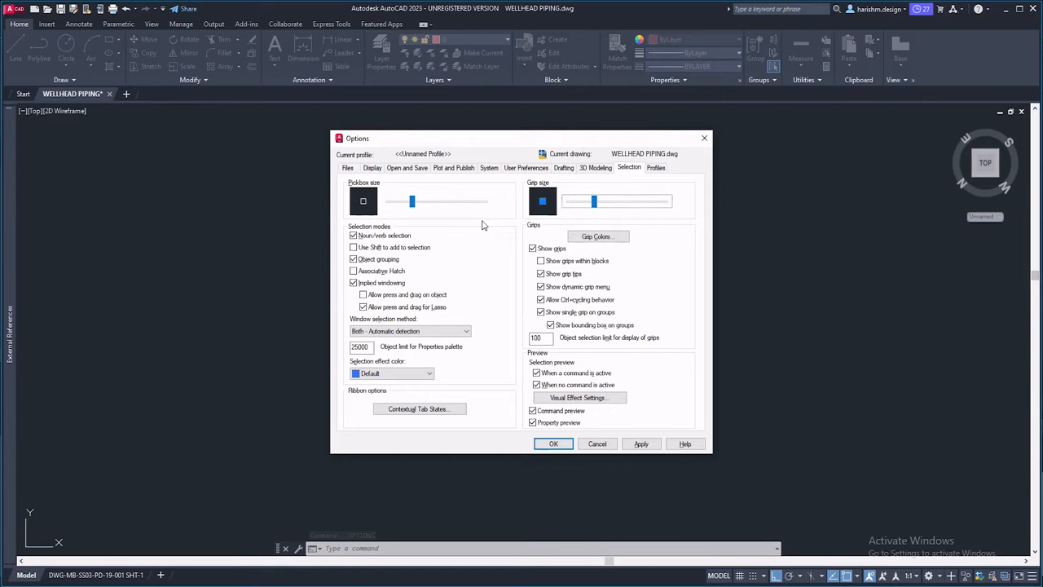